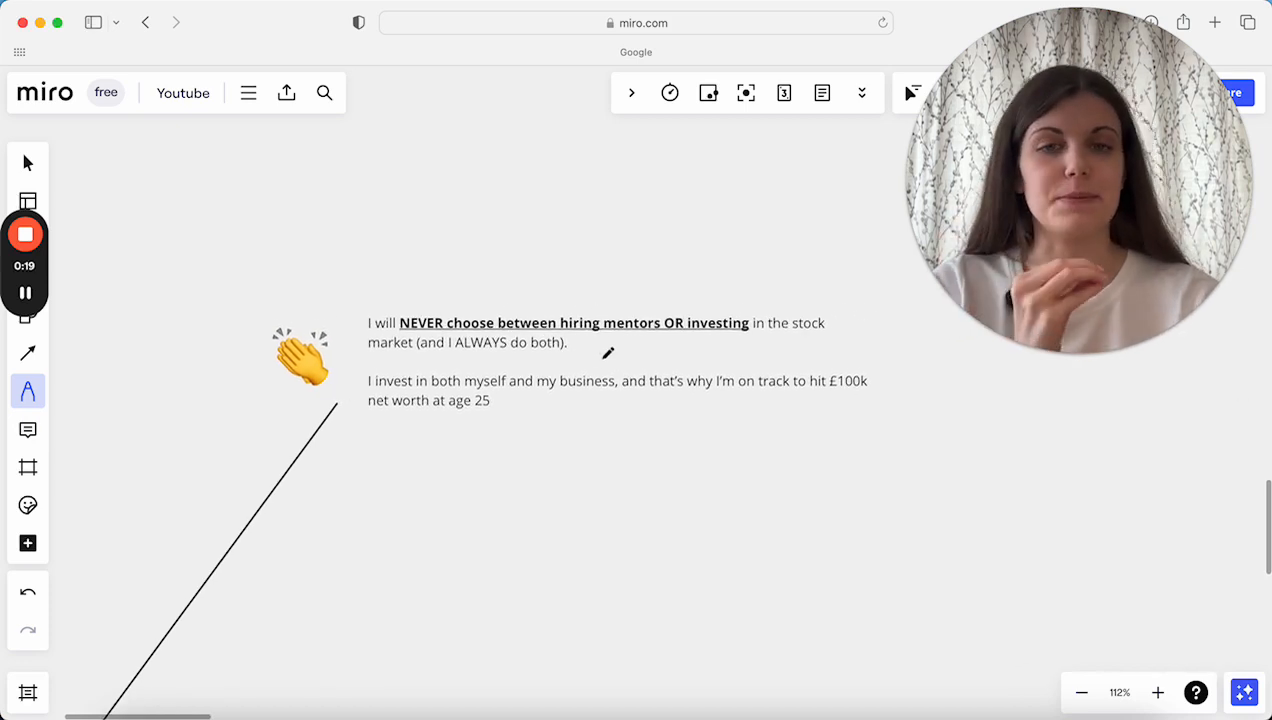
# Draw red pen underlines beneath 'hiring mentors OR investing', 'ALWAYS do both' and 'hit £100k'
pyautogui.moveTo(580, 336); pyautogui.dragTo(650, 338)
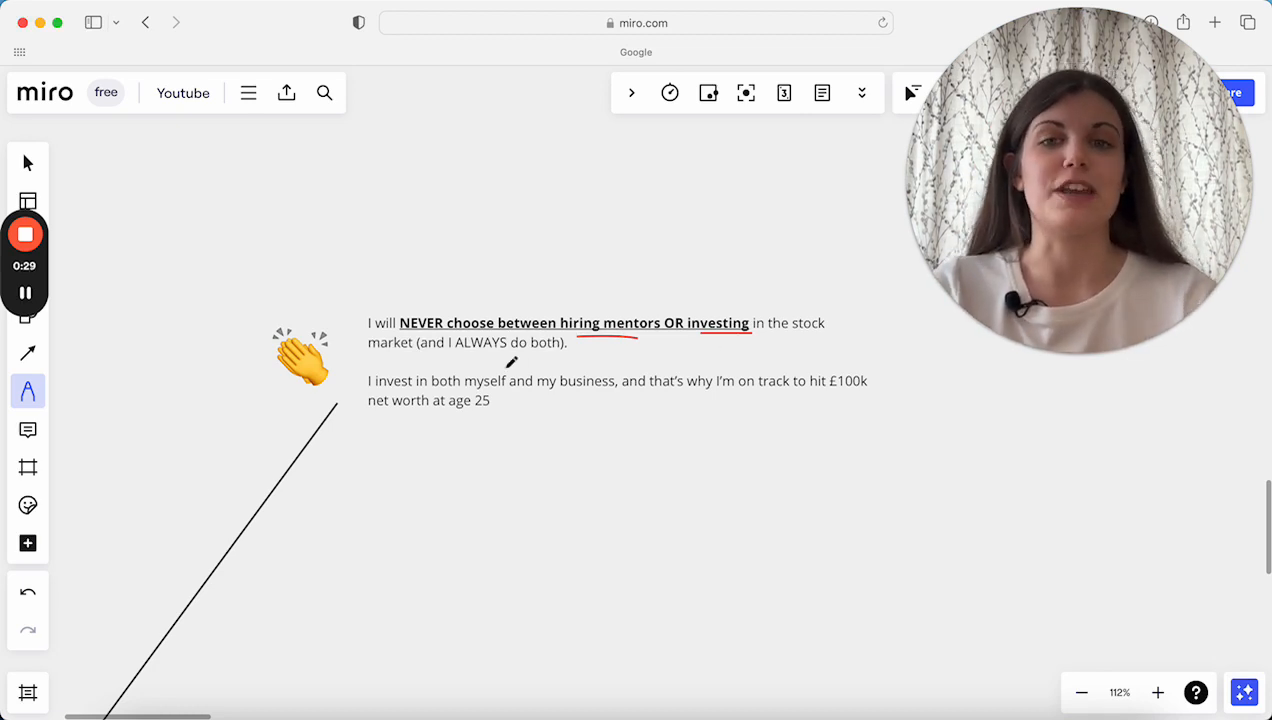
pyautogui.moveTo(454, 356); pyautogui.dragTo(538, 354)
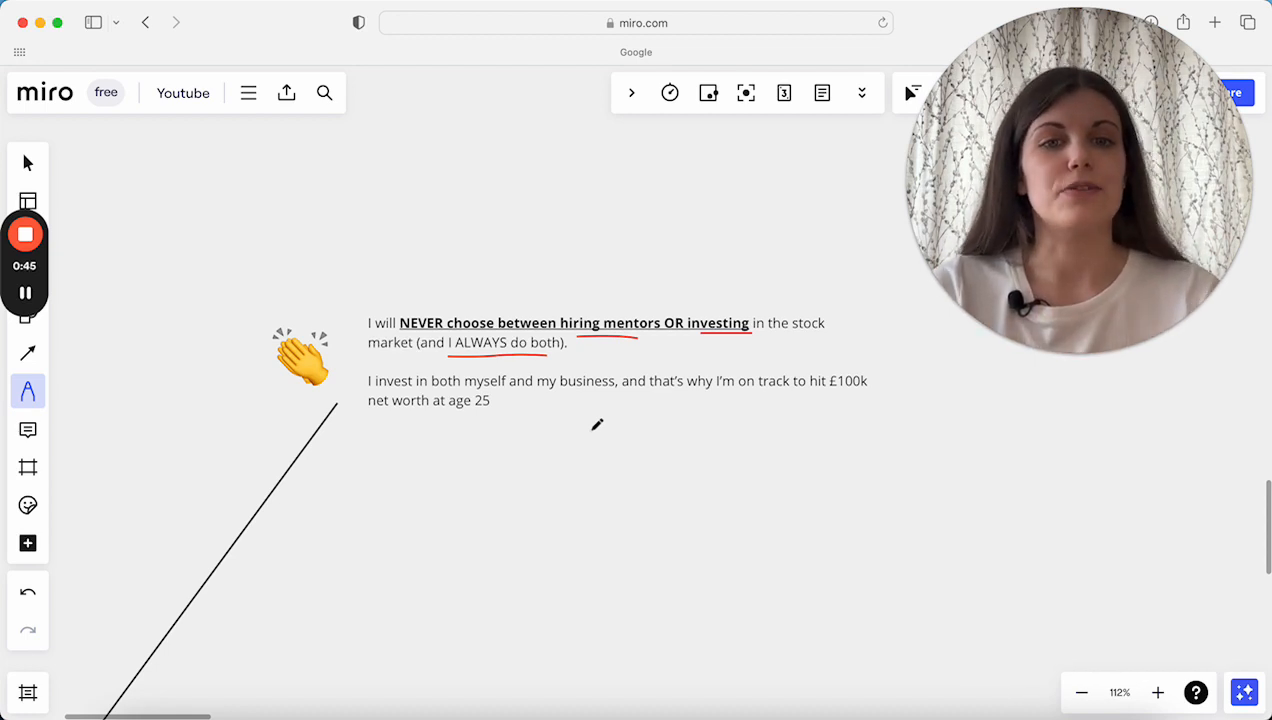
pyautogui.moveTo(826, 392); pyautogui.dragTo(884, 392)
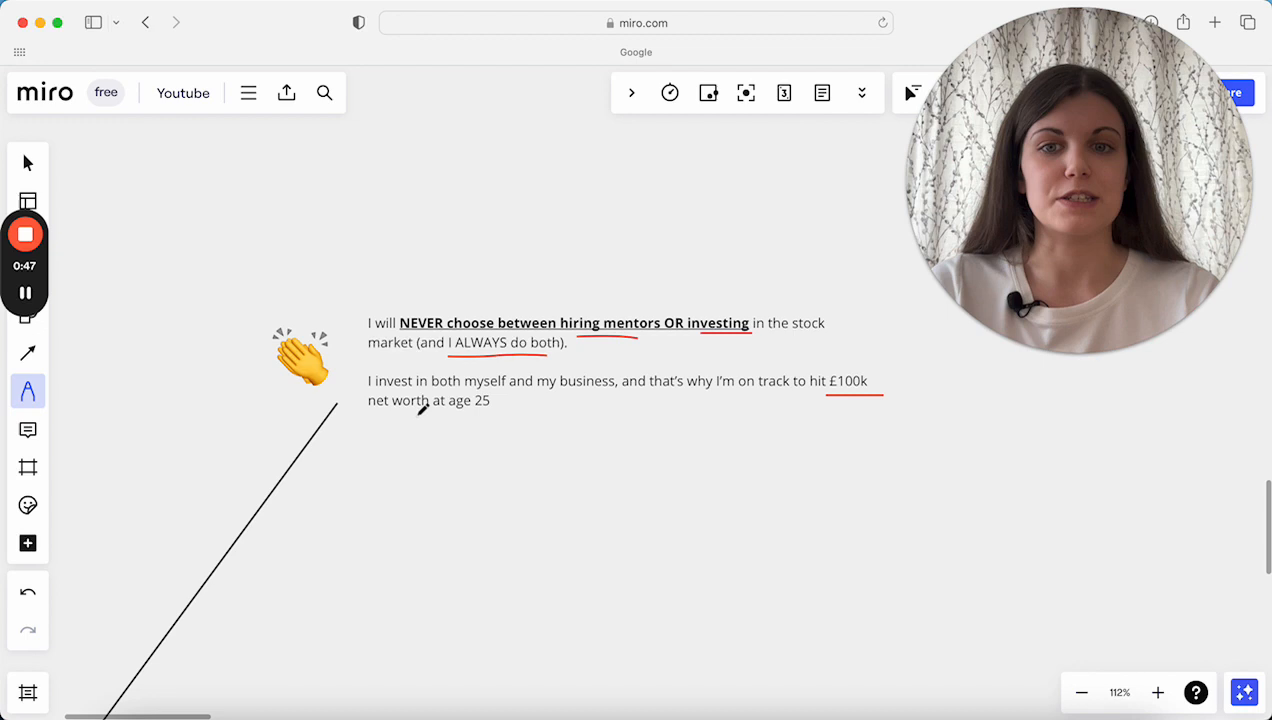
pyautogui.moveTo(416, 412); pyautogui.dragTo(496, 412)
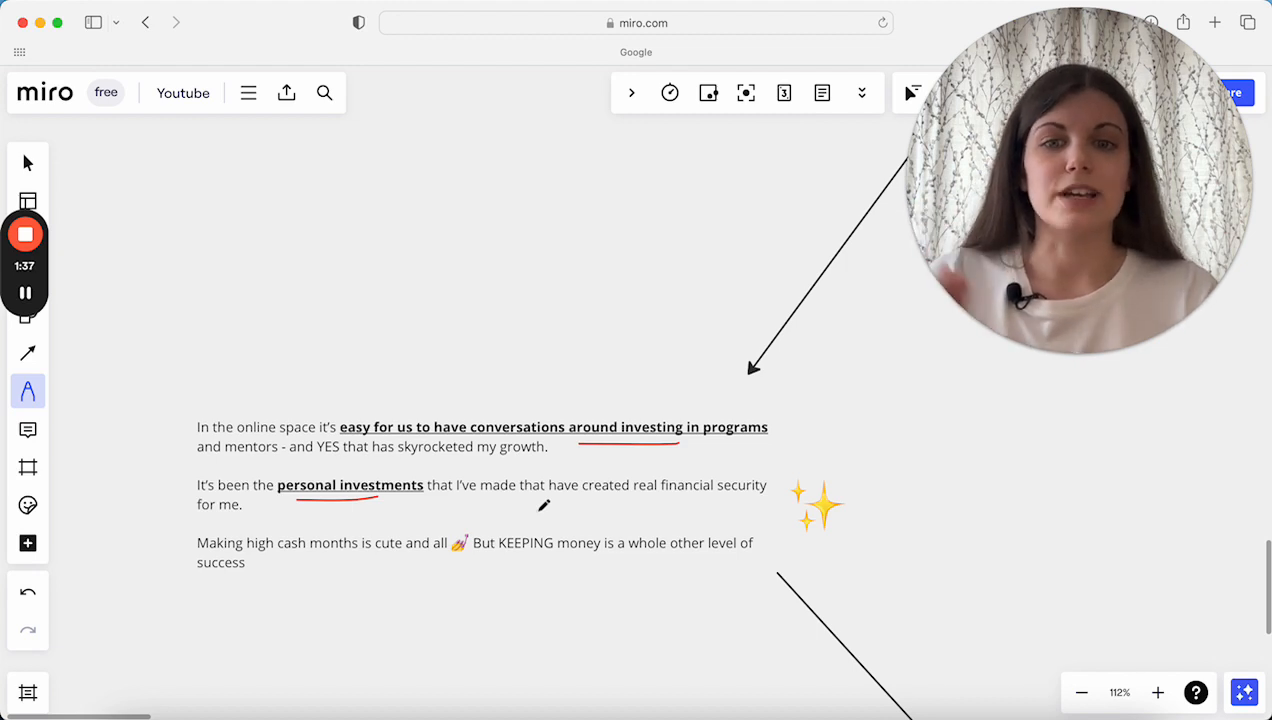
# Underline in red the next note's phrase about conversations around investing and personal investments
pyautogui.moveTo(242, 556); pyautogui.dragTo(336, 556)
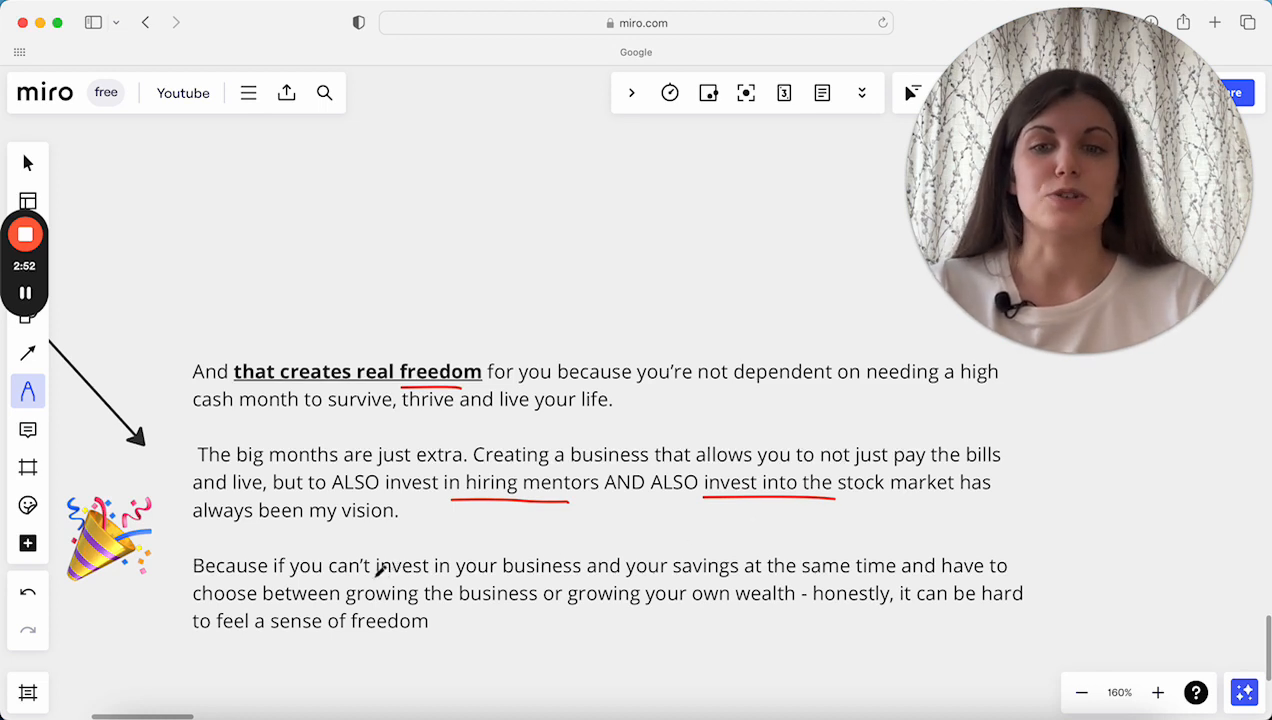
# Underline 'real freedom' in red on the freedom note's text block
pyautogui.moveTo(372, 578); pyautogui.dragTo(484, 572)
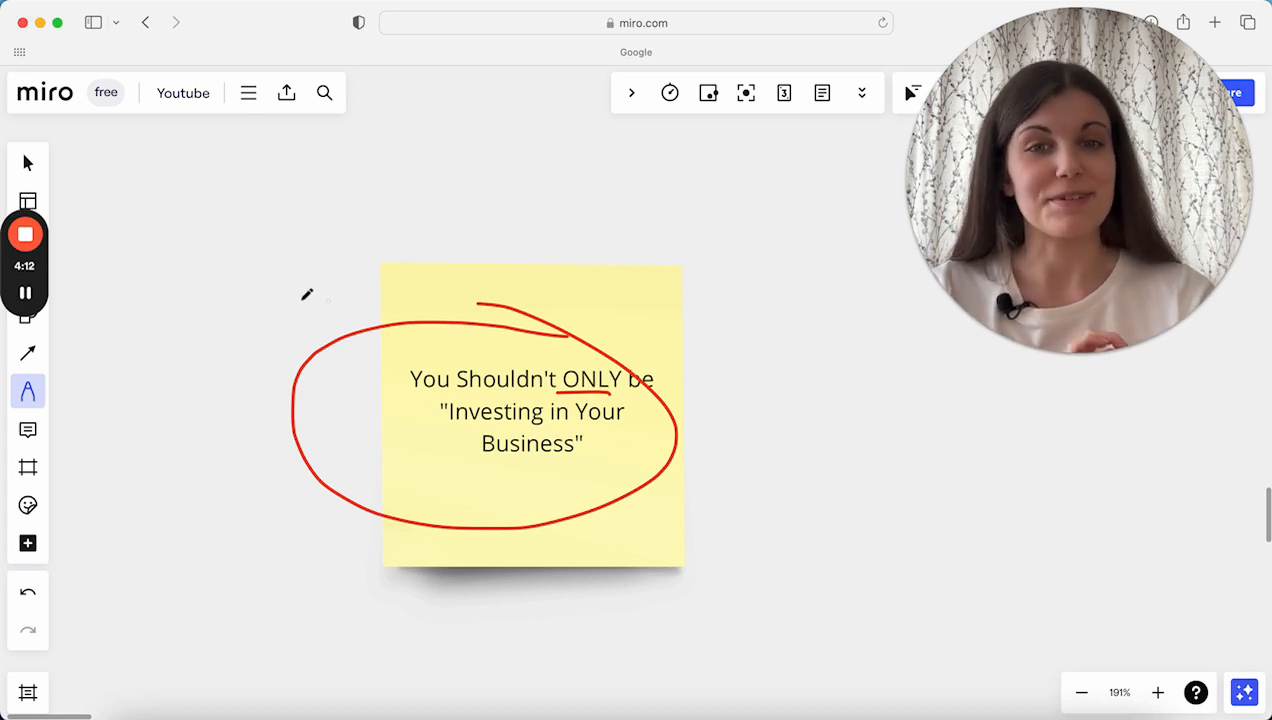
pyautogui.moveTo(190, 264)
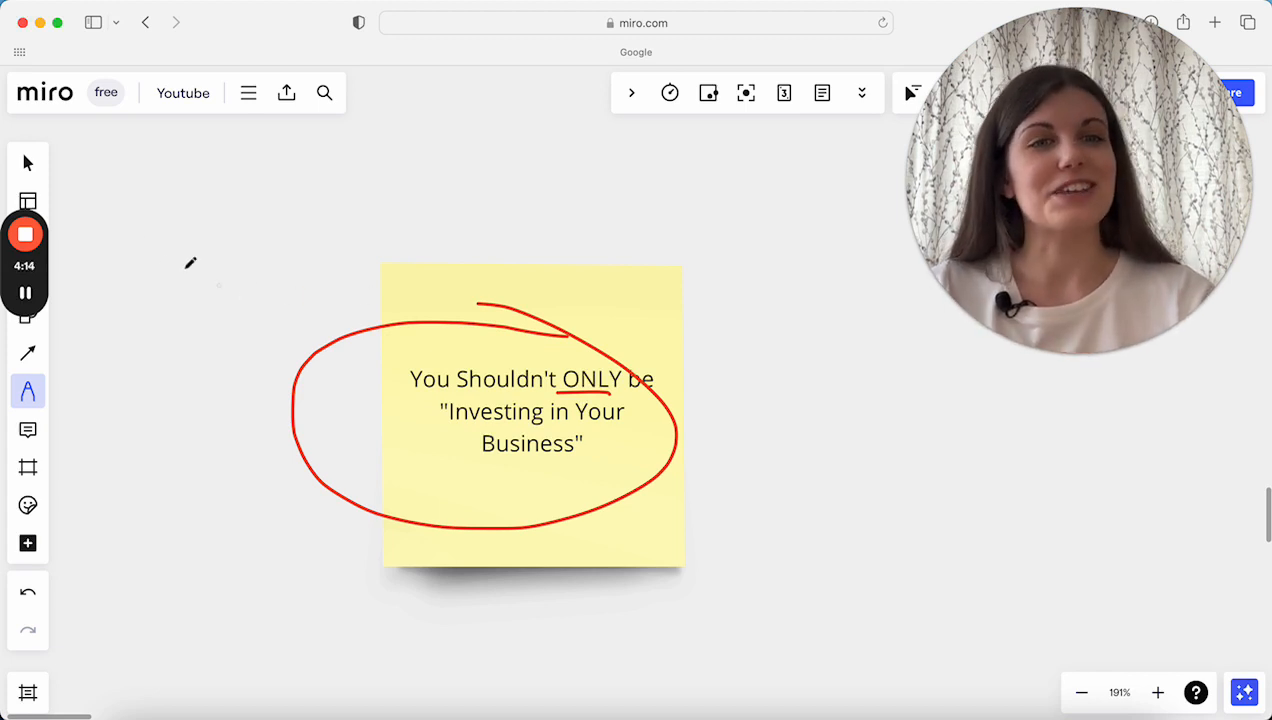